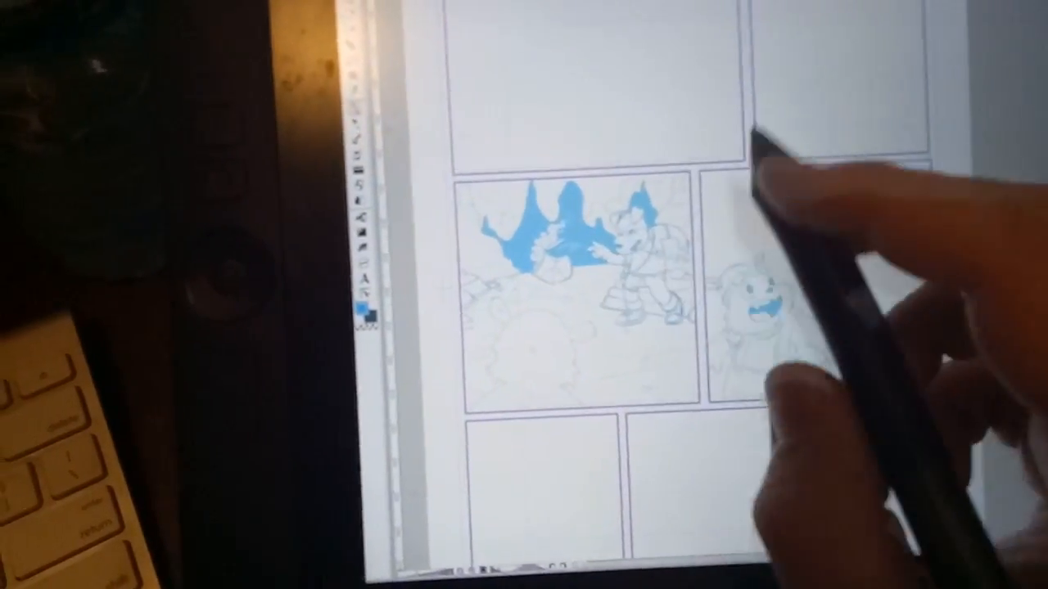
scroll("down", 3)
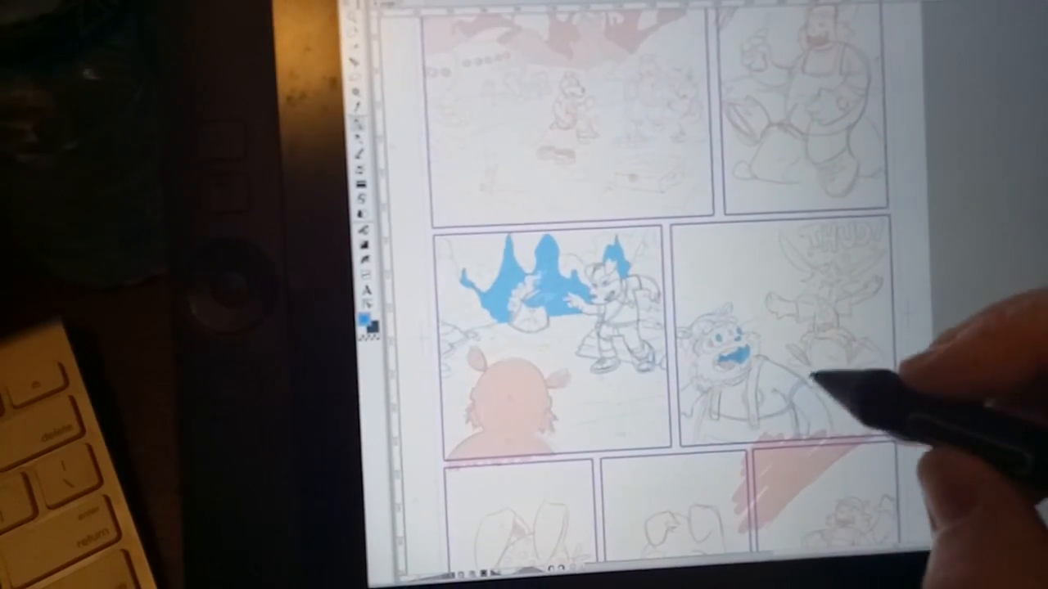
scroll("down", 3)
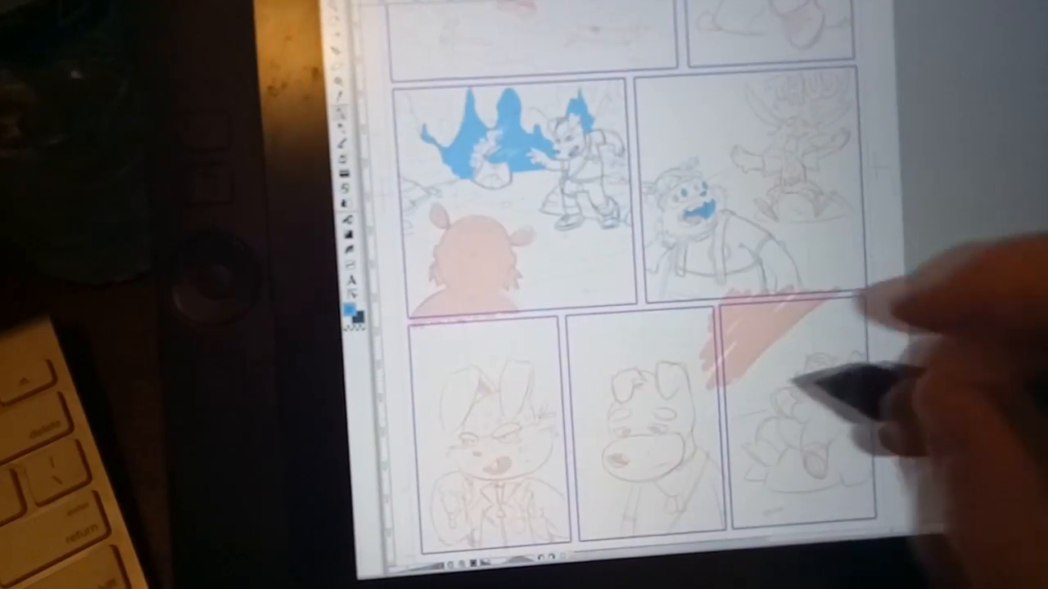